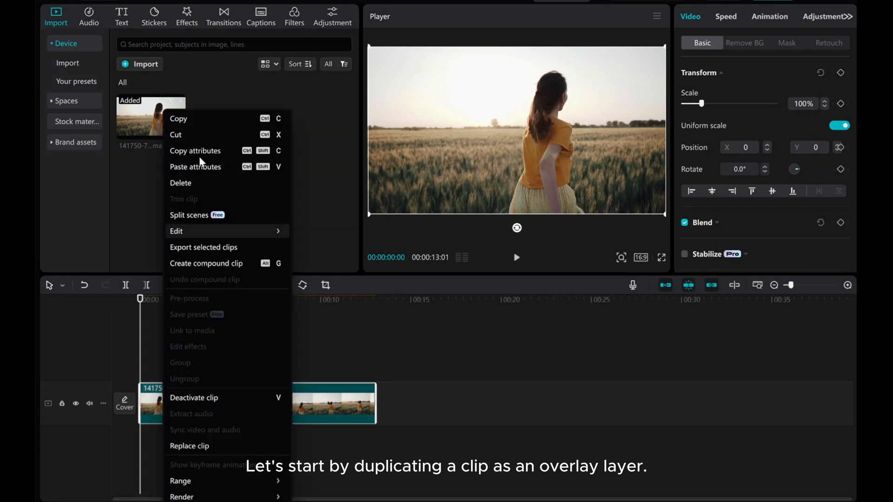
Copy the wheat-field clip to create an overlay duplicate.
left_click(177, 119)
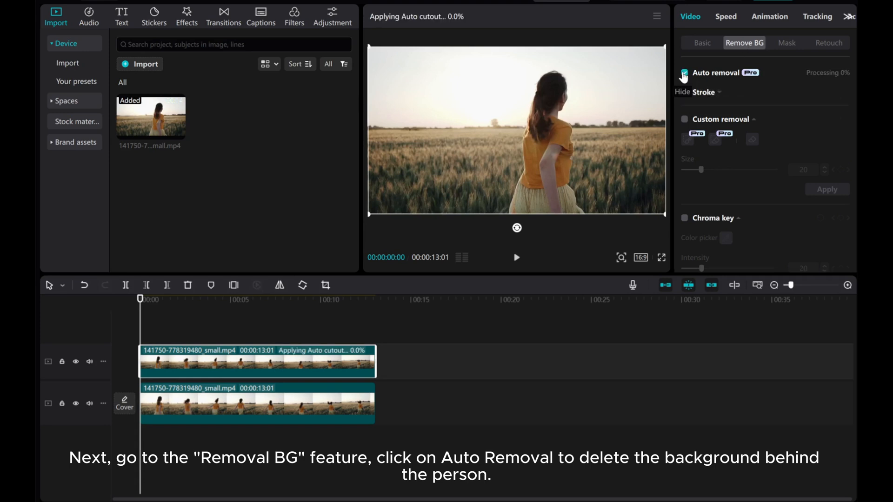
Enable Auto removal on the overlay, then hide and unhide the bottom track to check it.
left_click(685, 73)
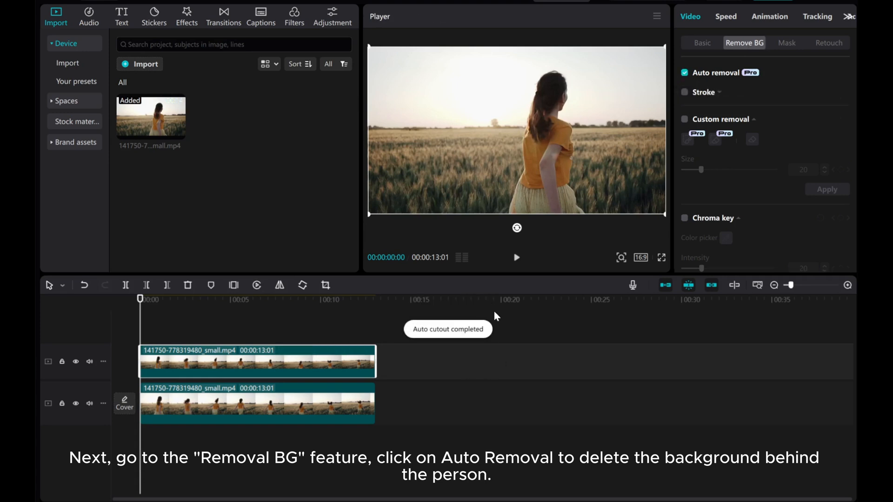
left_click(76, 403)
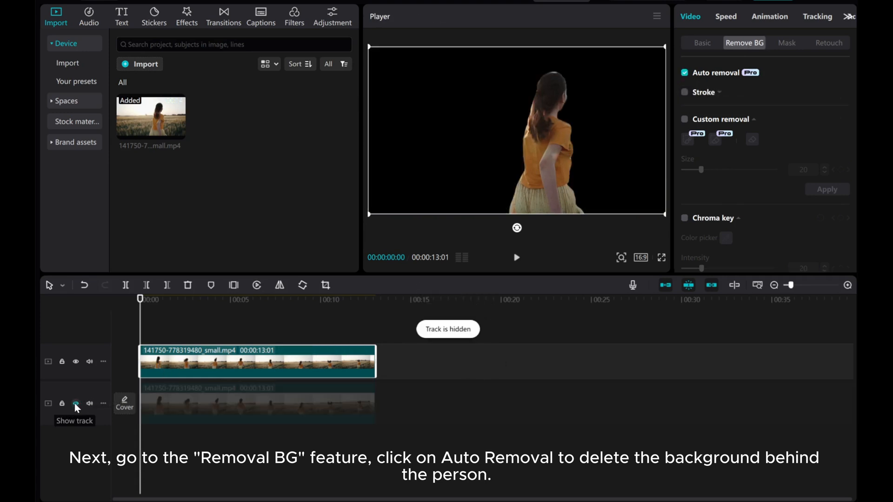
left_click(75, 403)
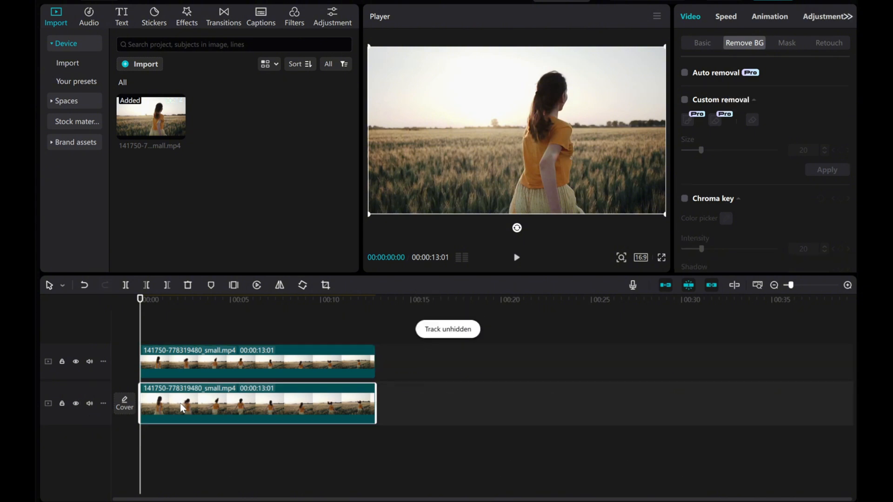
Apply the Mono BW 1 filter to the bottom original clip.
left_click(294, 16)
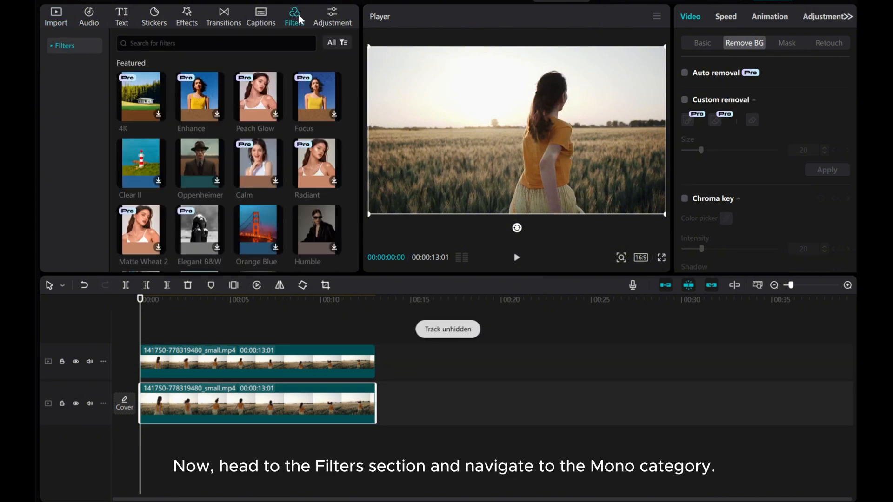
left_click(61, 45)
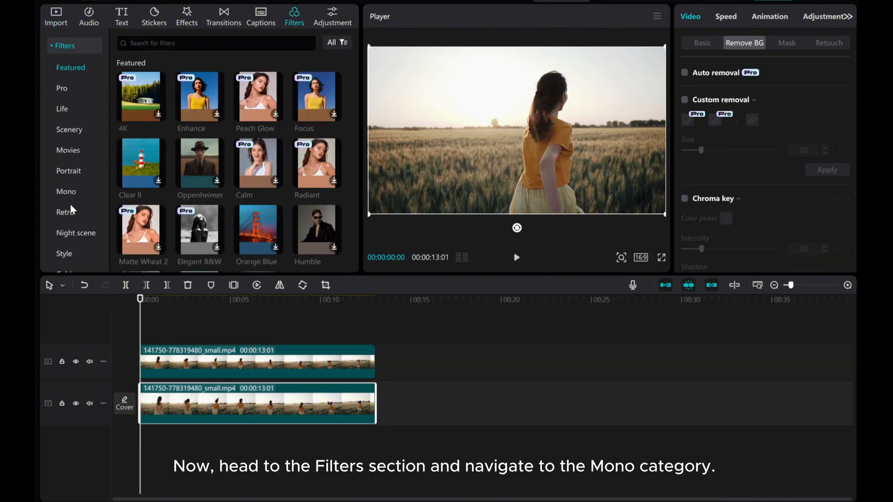
left_click(66, 191)
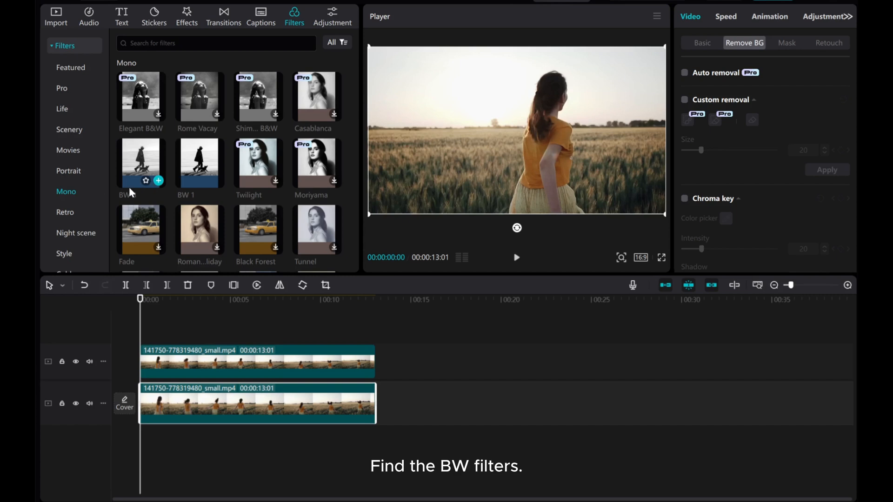
scroll("down", 3)
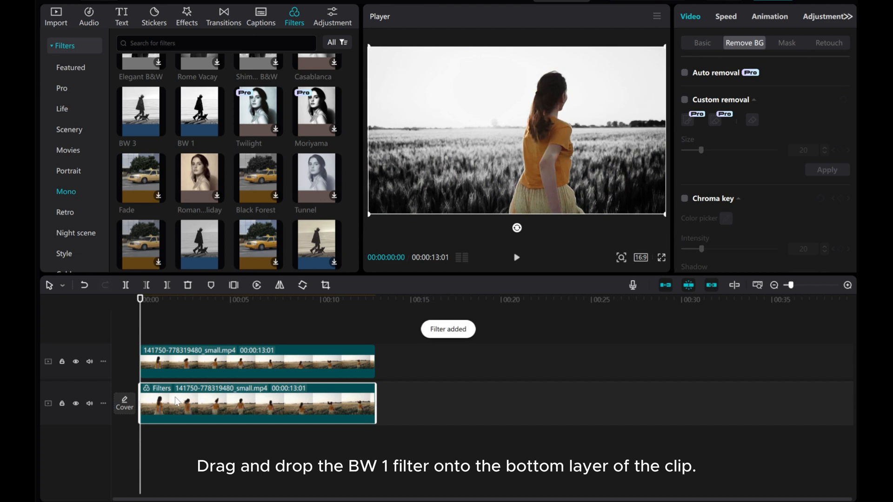
mouse_move(513, 261)
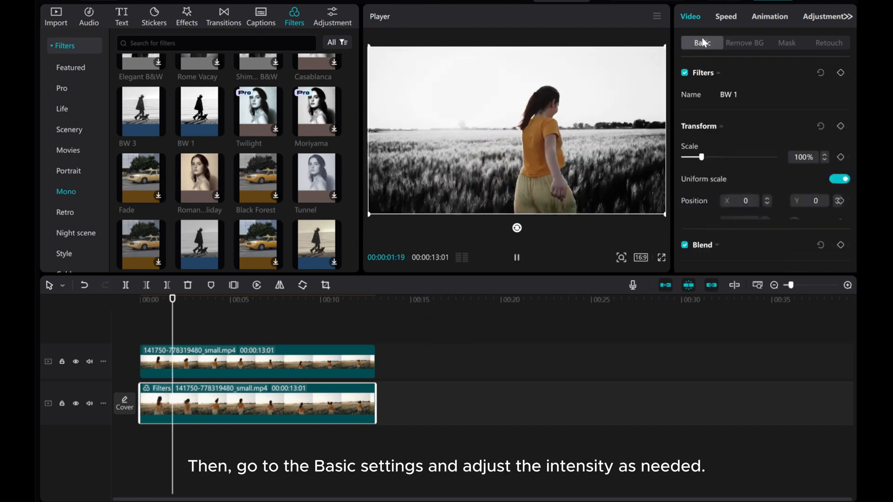
Adjust the bottom clip's filter intensity, replace BW 1 with BW 3, and play back to compare.
left_click(701, 43)
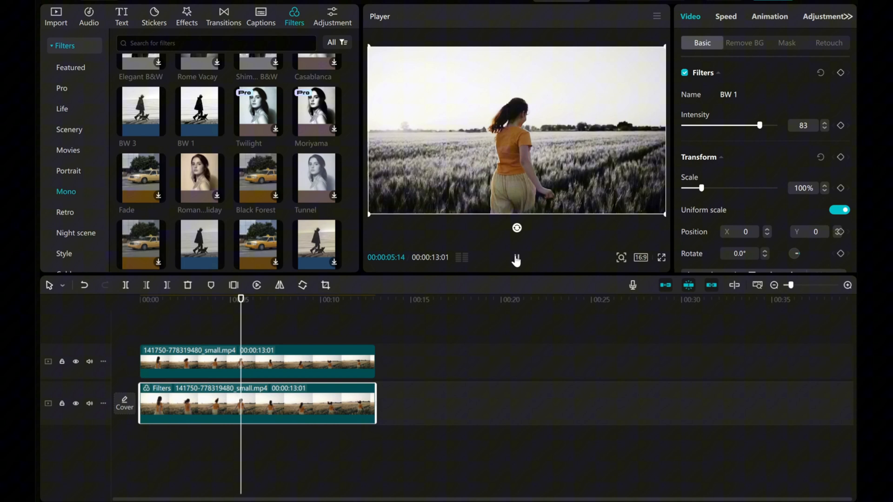
left_click(516, 256)
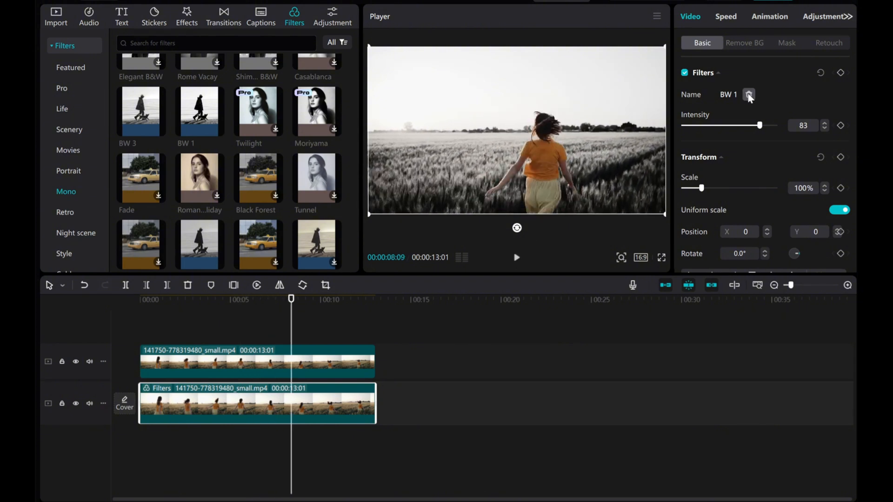
left_click(141, 111)
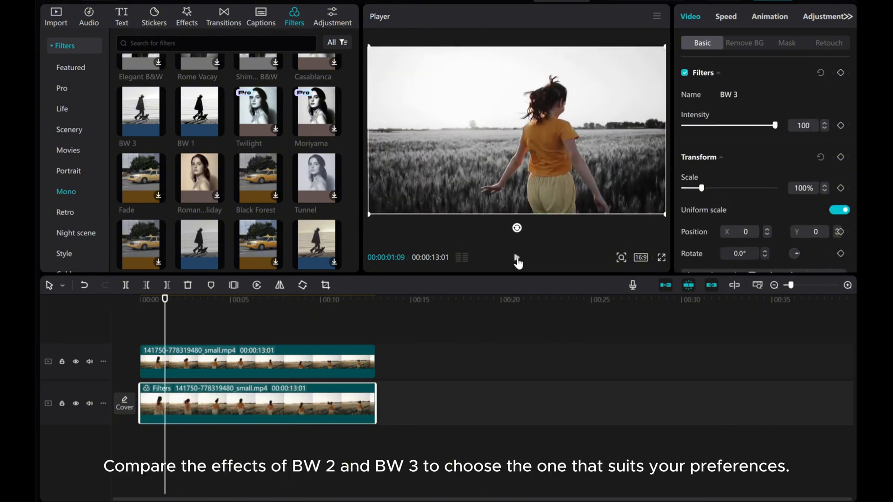
left_click(516, 257)
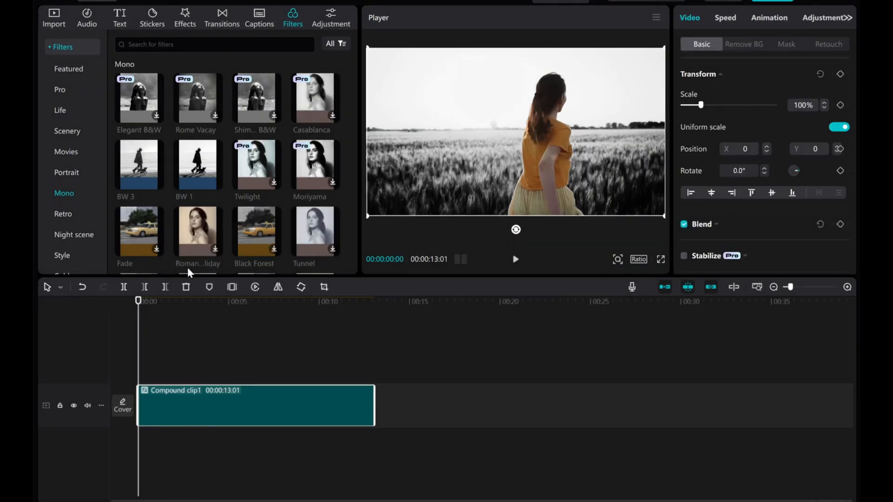
Merge both layers into a compound clip placed after three seconds of original footage.
left_click(54, 18)
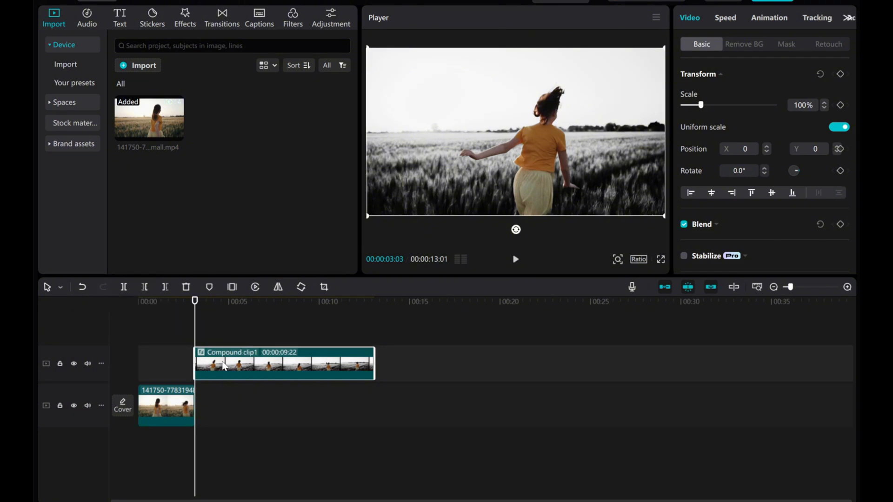
left_click(222, 18)
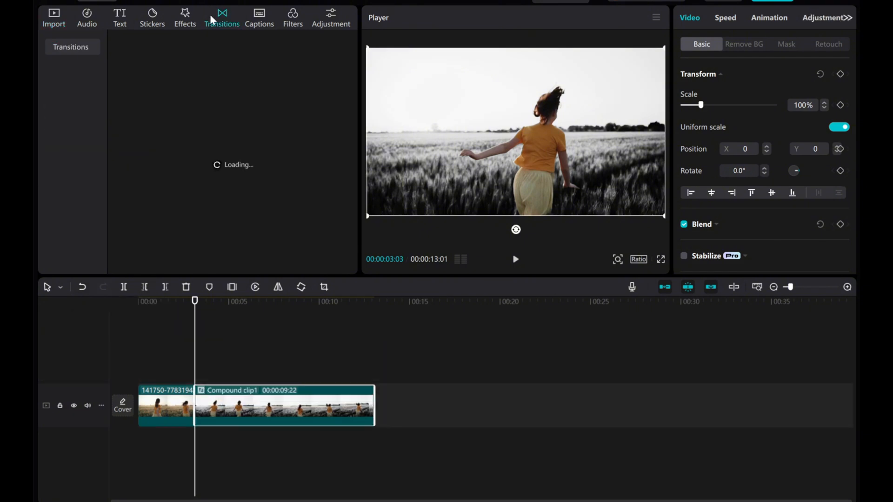
Add a 1.5s Mix transition between the colour opening and compound clip, then preview it.
left_click(222, 18)
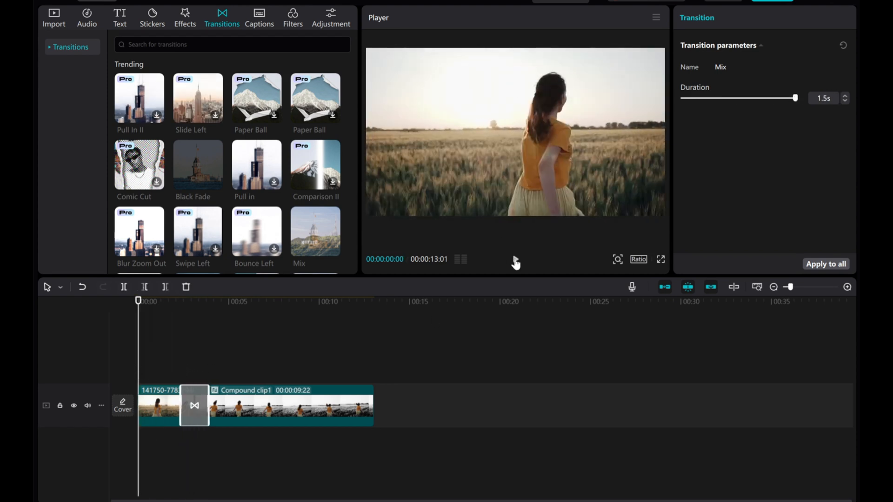
left_click(514, 259)
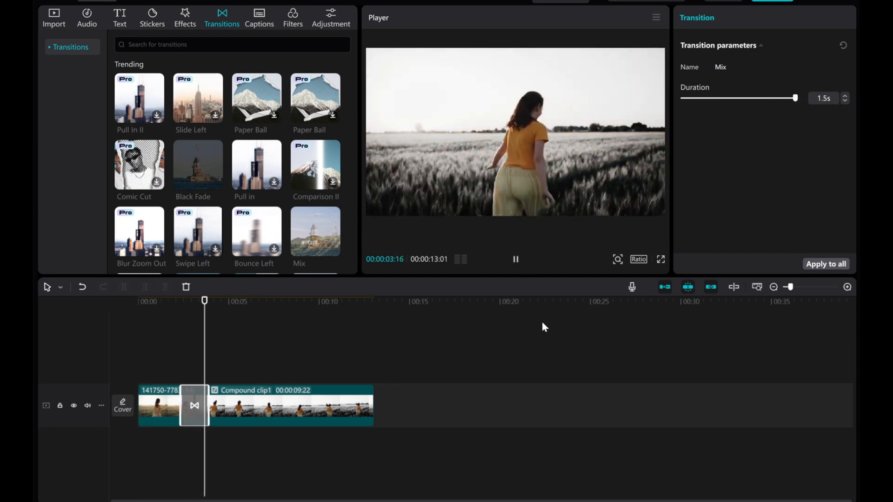